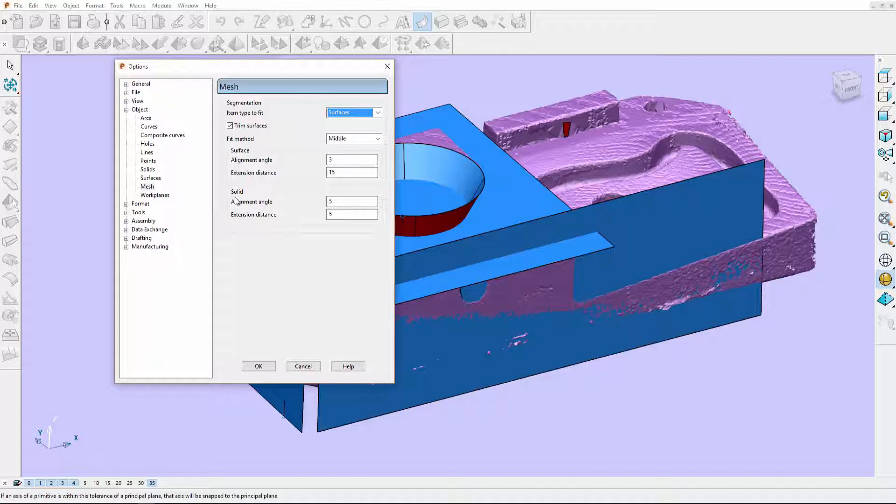
mouse_move(250, 158)
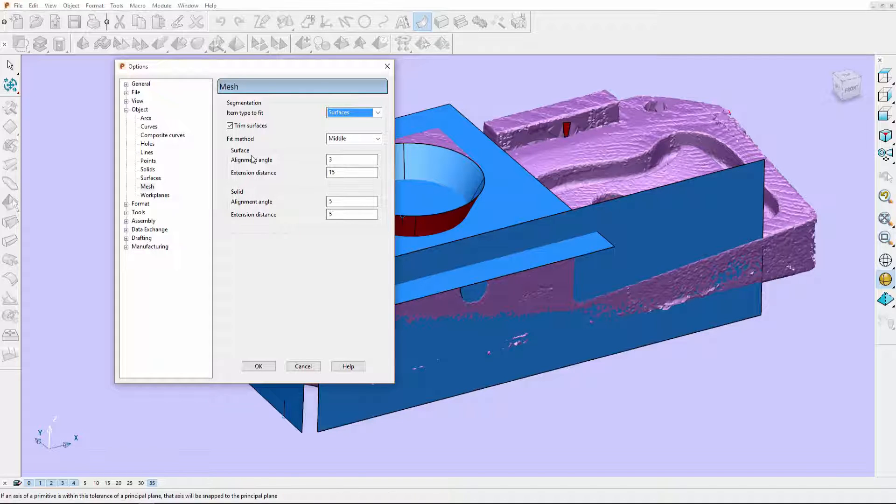
- Confirm the mesh segmentation options with surfaces as the fit type
left_click(352, 172)
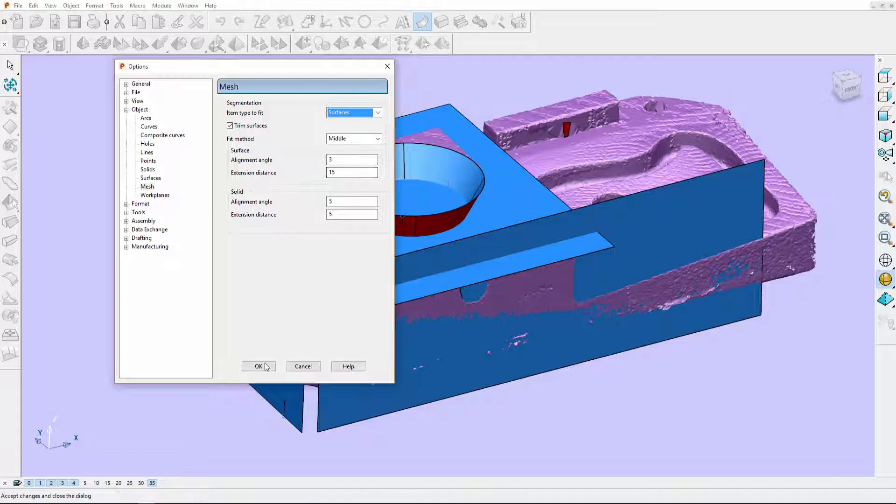
left_click(258, 366)
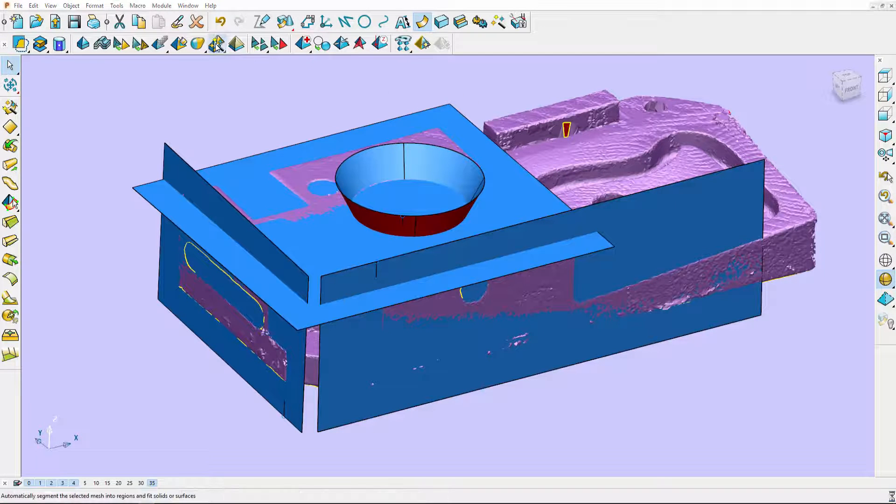
- In Segment Mesh, set similarity angle 1.92, extend the two selected planes by 25, keeping applied items blanked
left_click(216, 44)
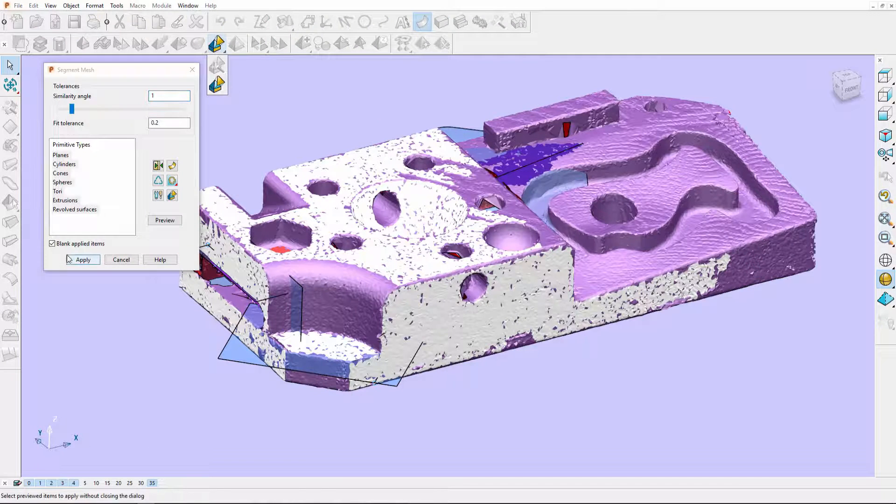
left_click(52, 244)
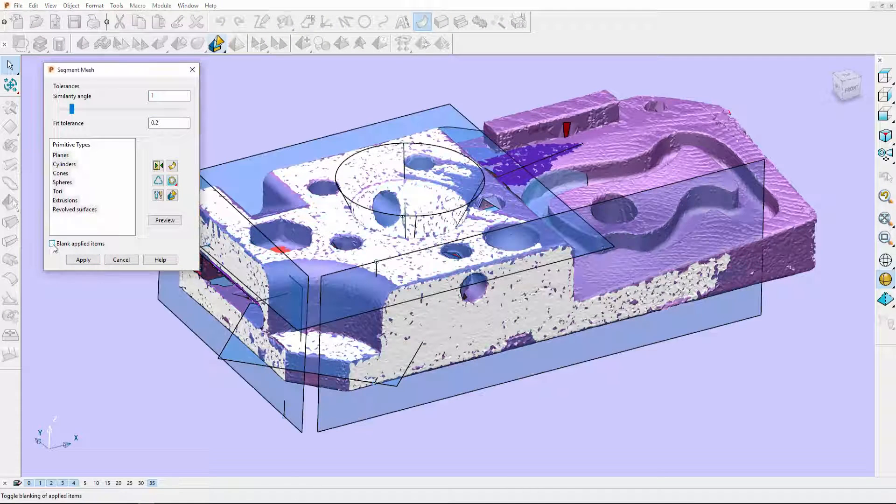
left_click_drag(72, 108, 85, 109)
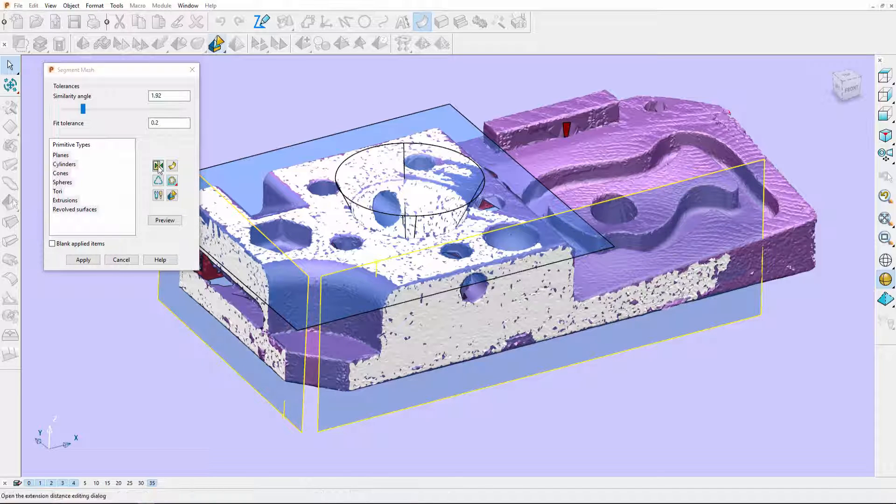
left_click(158, 165)
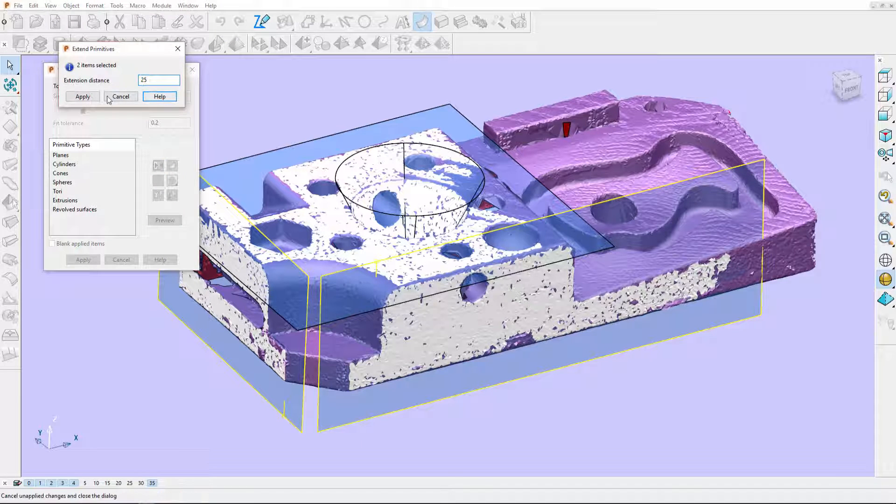
left_click(82, 97)
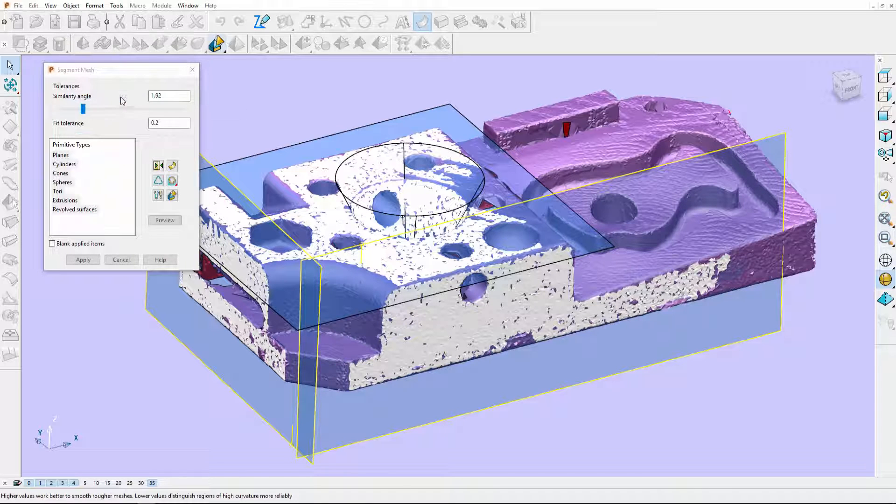
left_click(53, 244)
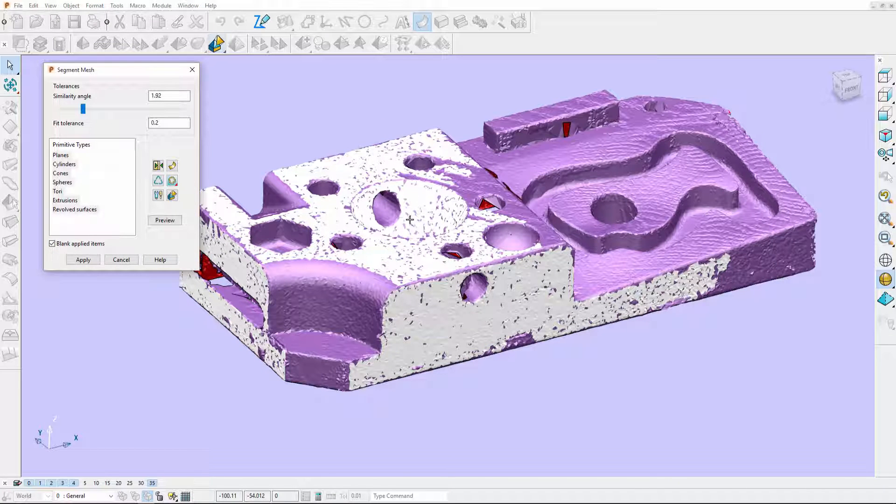
- Preview the identified regions, clear the banked regions and preview the fitted surfaces again
left_click(60, 173)
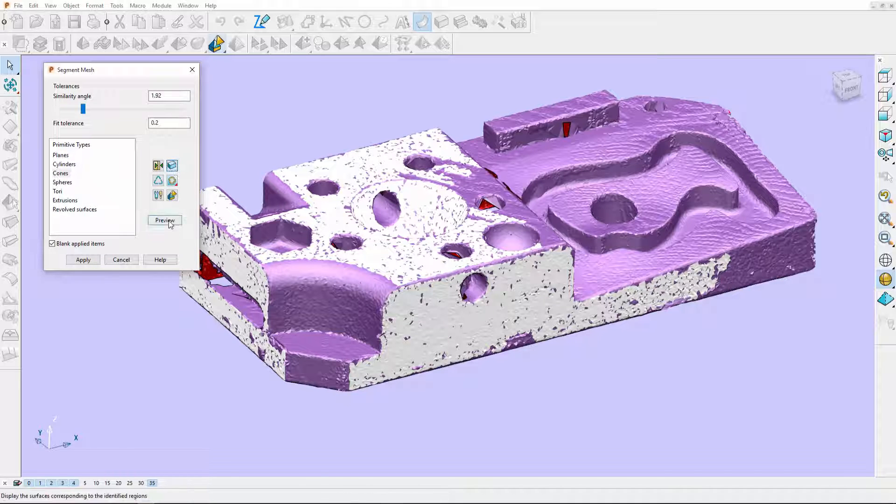
left_click(164, 220)
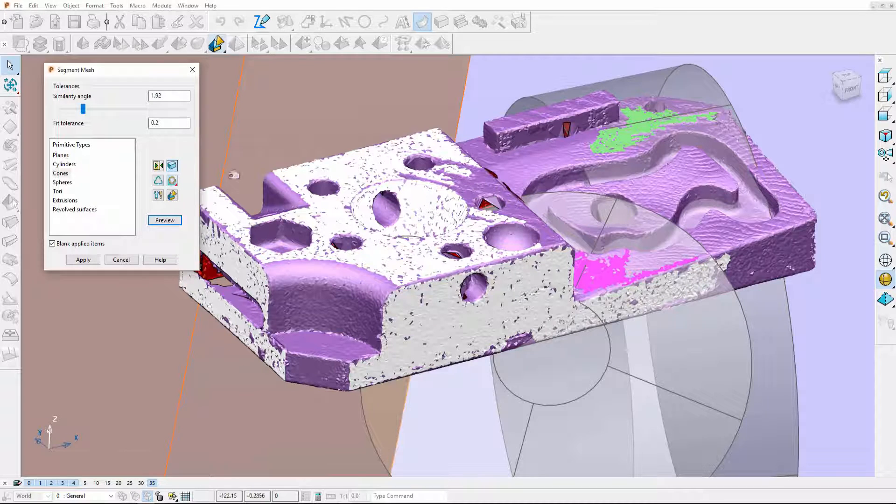
left_click(159, 180)
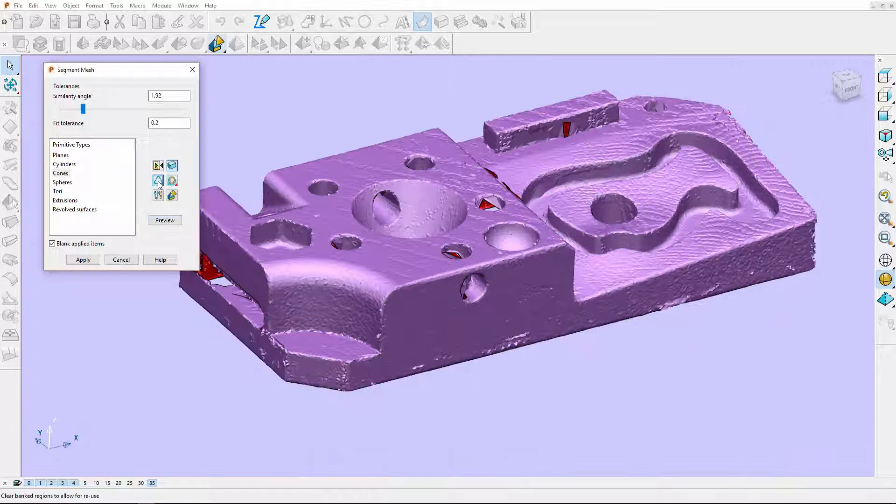
left_click(165, 220)
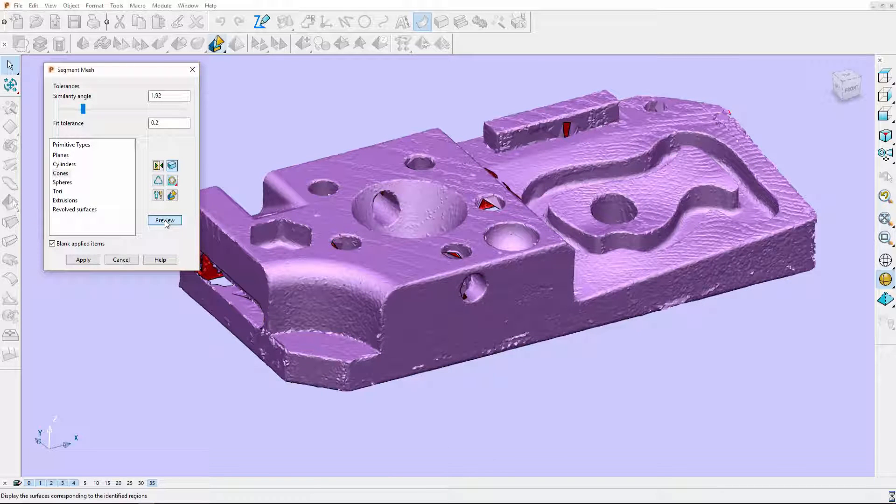
left_click(165, 220)
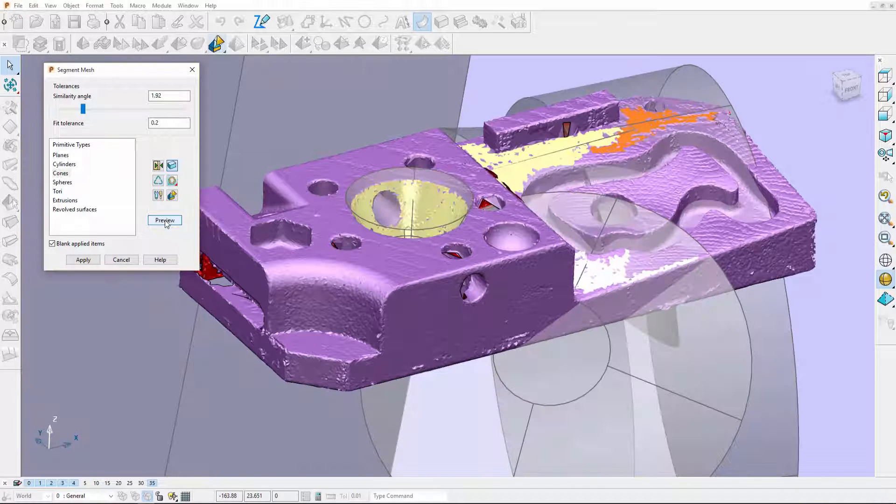
left_click(164, 220)
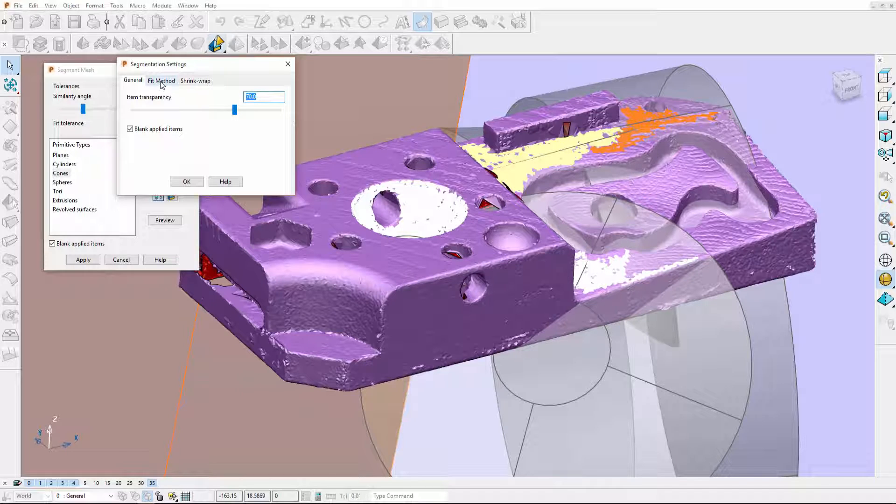
- Set the solid extension distance to 25, raise the similarity angle to 7.19 and re-preview the regions
left_click(161, 80)
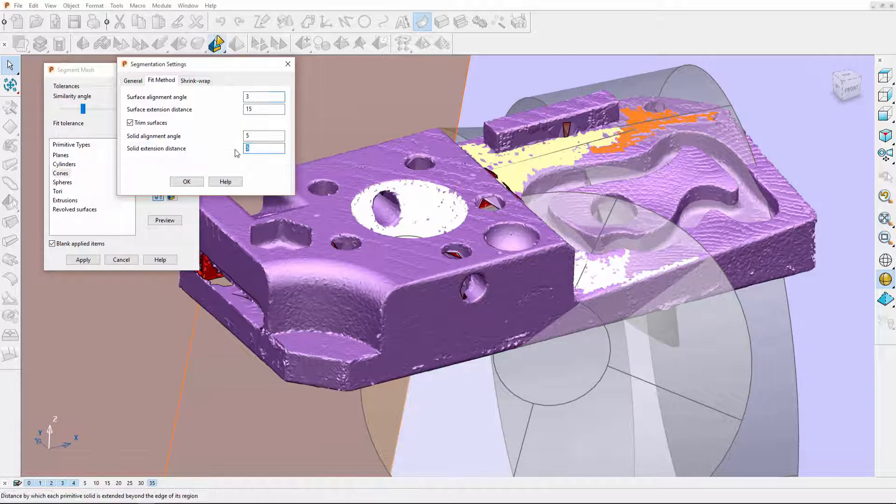
type("25")
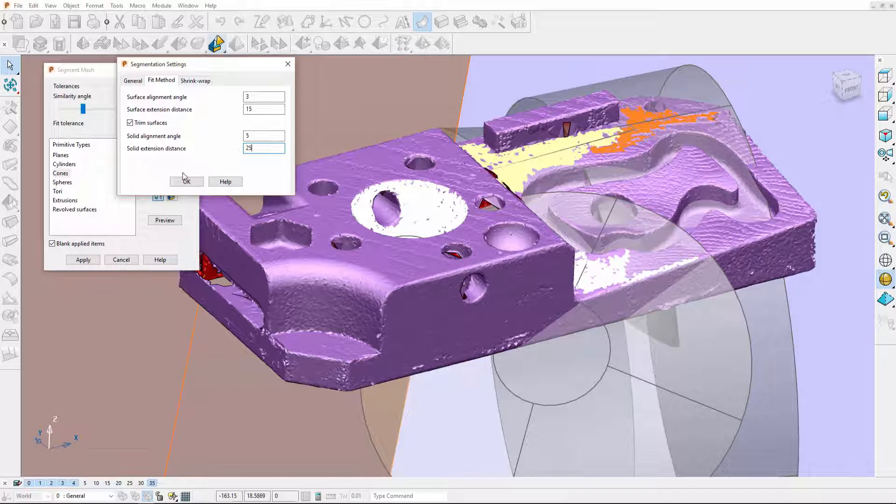
left_click(187, 181)
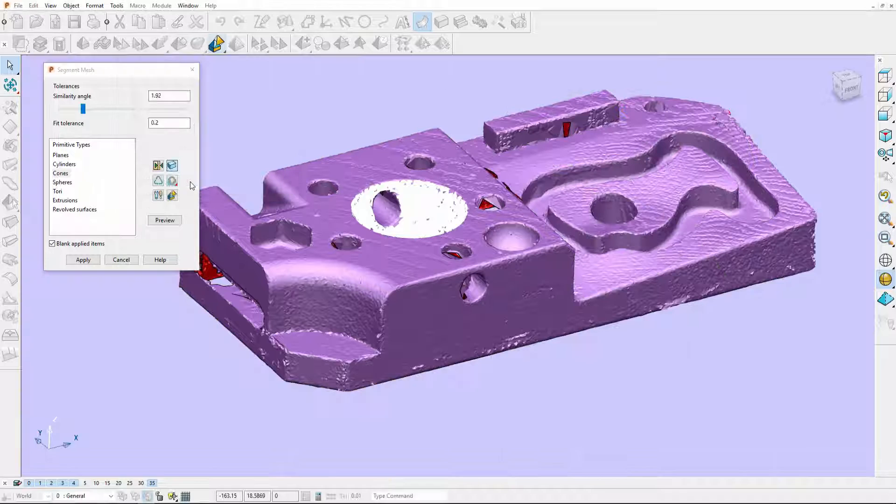
left_click(65, 165)
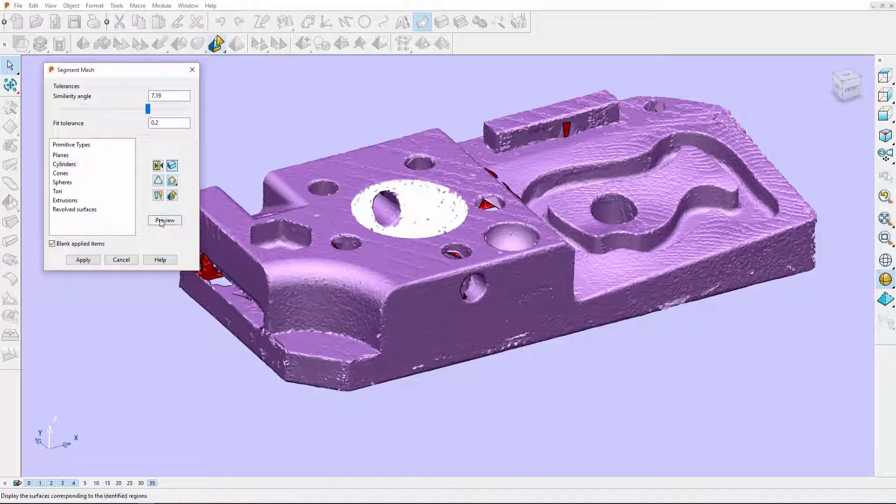
left_click(164, 221)
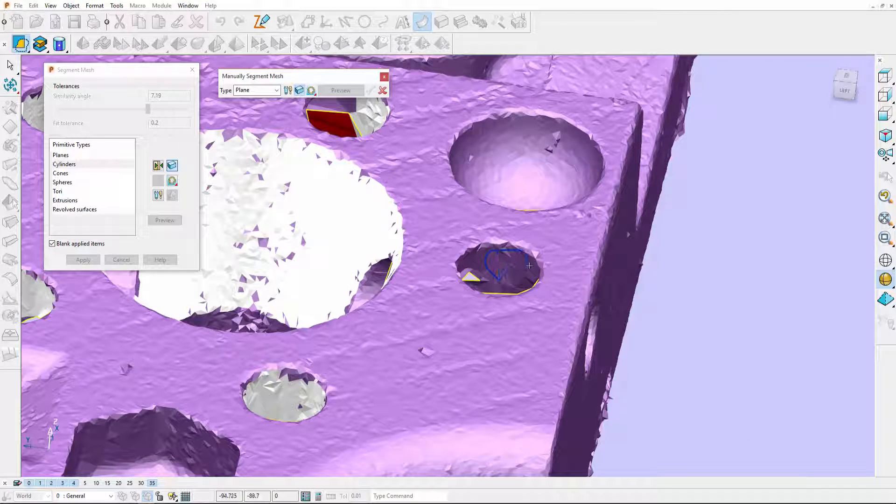
- Fit cylinders to the small top-face holes and check them by toggling Blank applied items
left_click(340, 90)
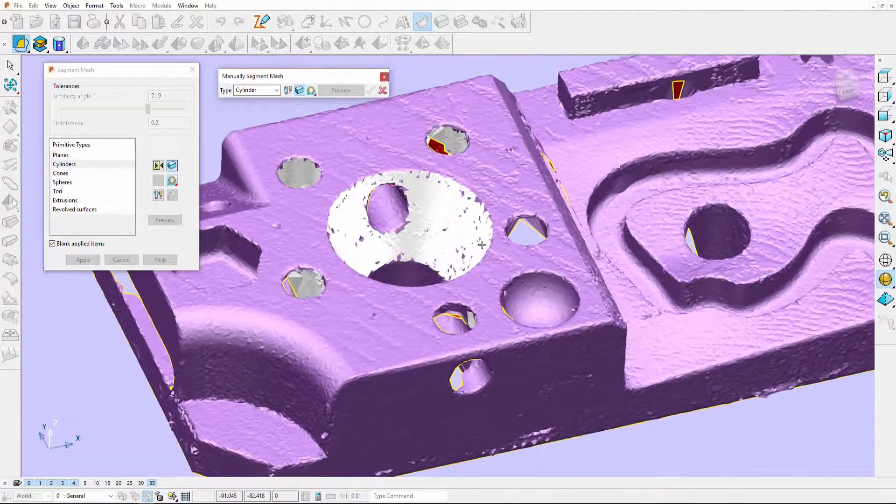
left_click(52, 244)
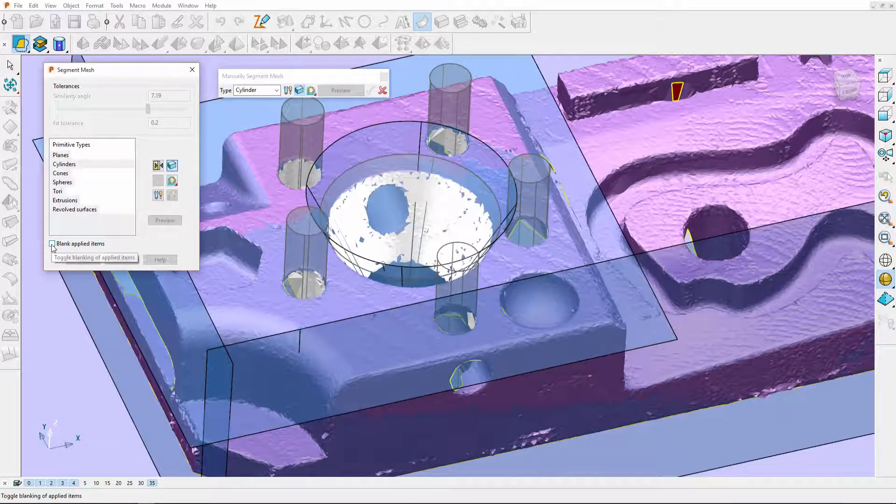
left_click(51, 243)
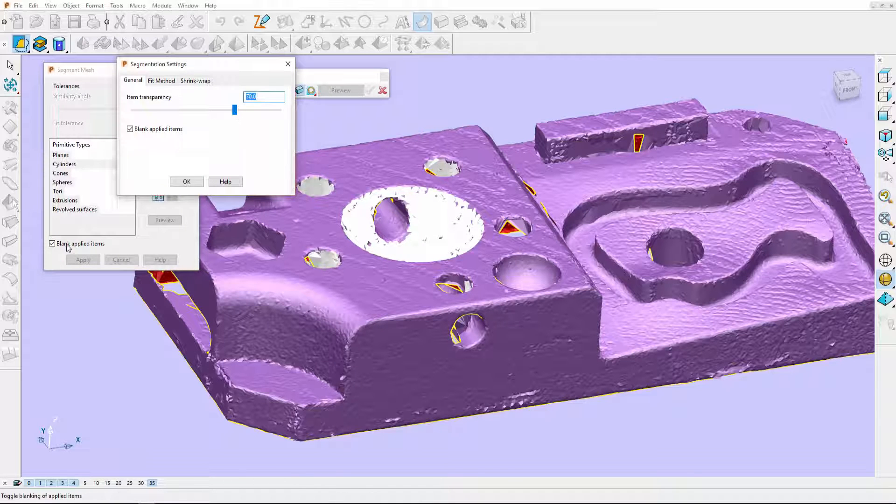
- Show applied items at 87 transparency, then review the Fit Method and Shrink-wrap settings
left_click_drag(233, 109, 212, 111)
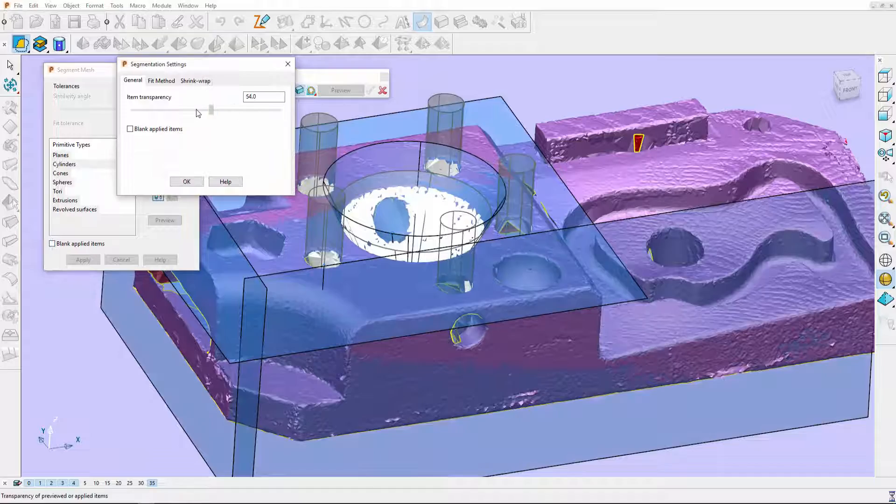
left_click_drag(212, 110, 259, 111)
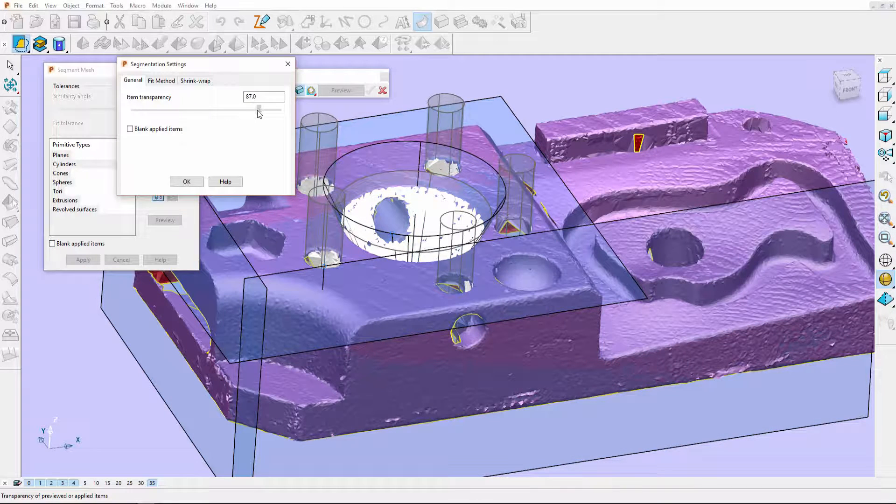
left_click(161, 80)
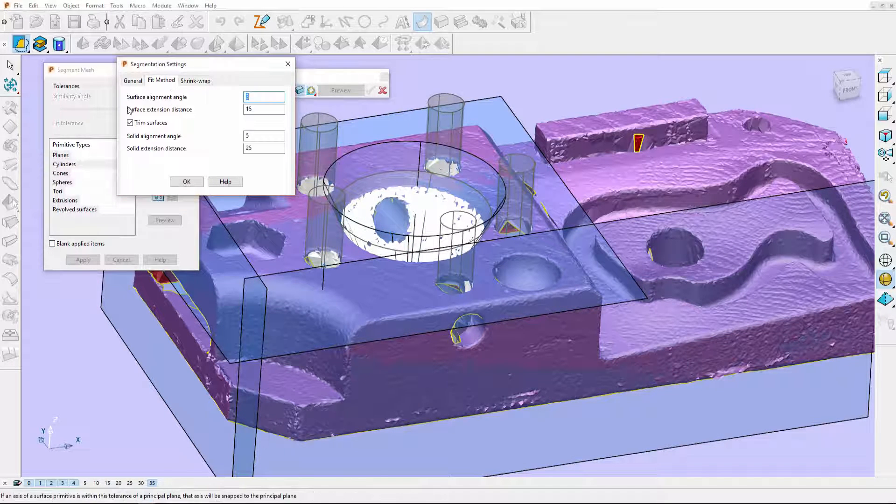
left_click(195, 80)
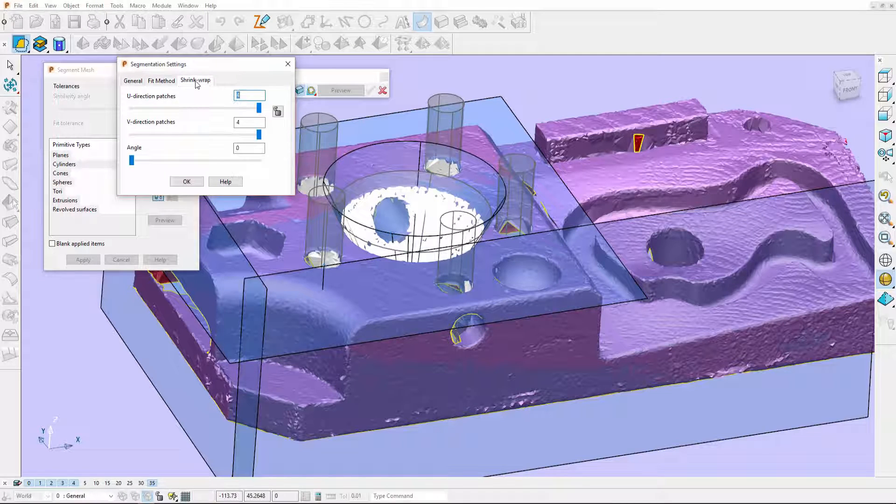